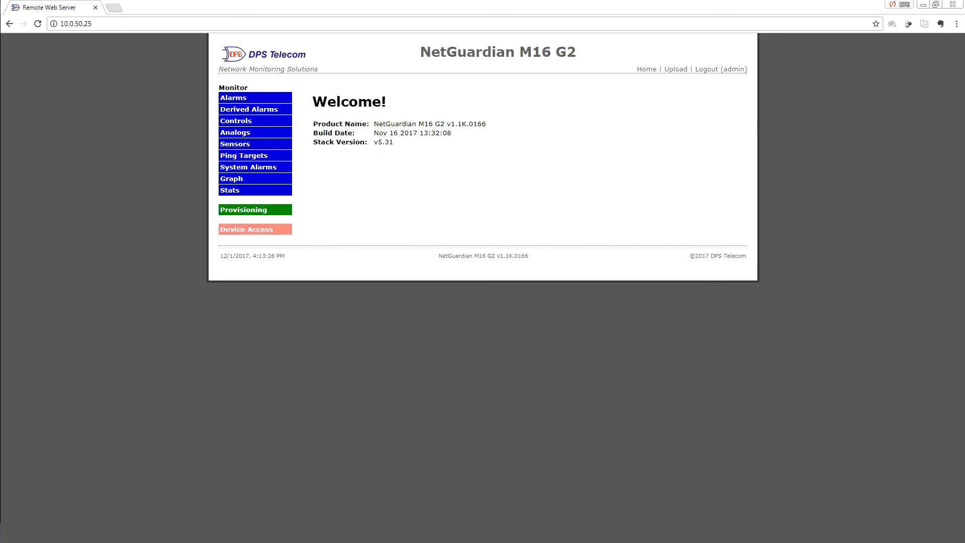
{"action": "mouse_move", "coordinate": [322, 128]}
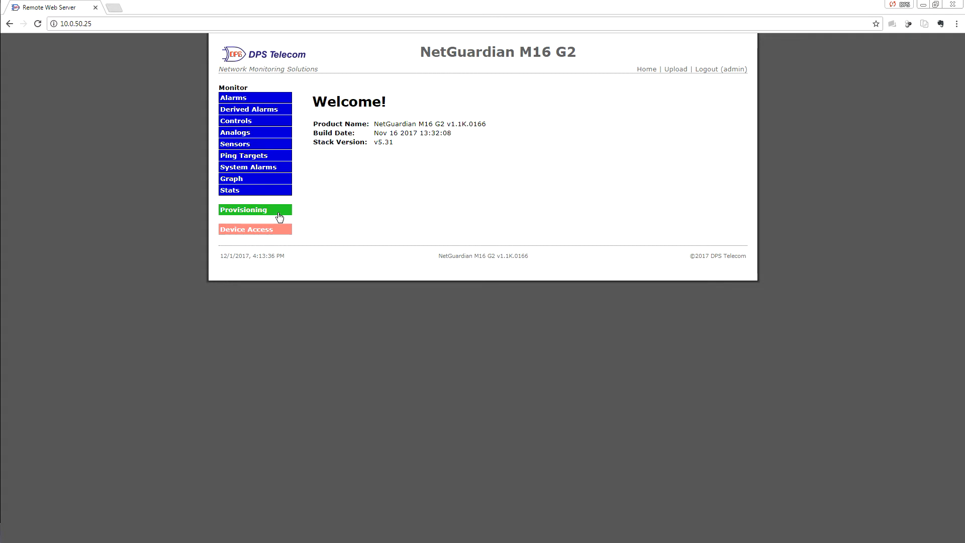
Step: Go from the welcome page to the Provisioning System Settings page
{"action": "left_click", "coordinate": [255, 209]}
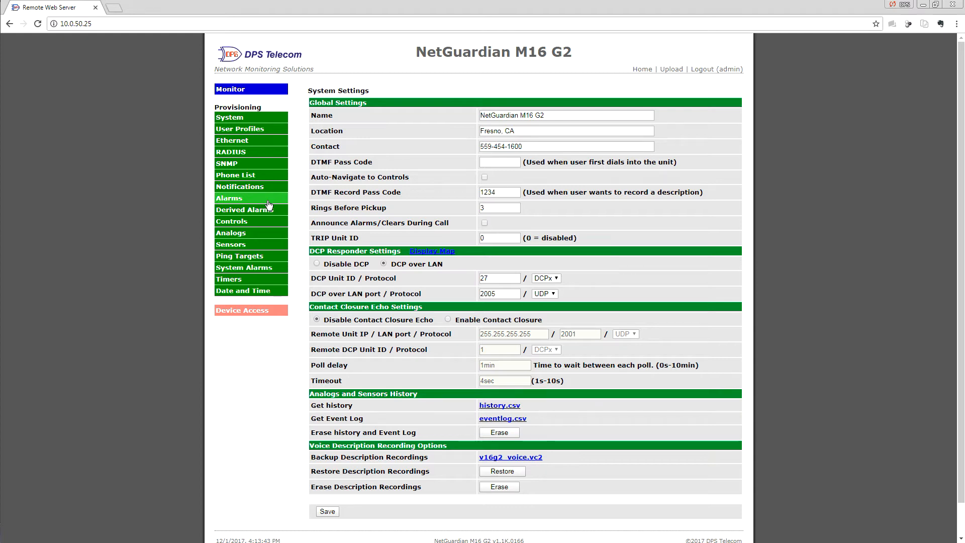
Step: Name alarm input 4 'Generator' and reveal its advanced set/clear options
{"action": "left_click", "coordinate": [232, 198]}
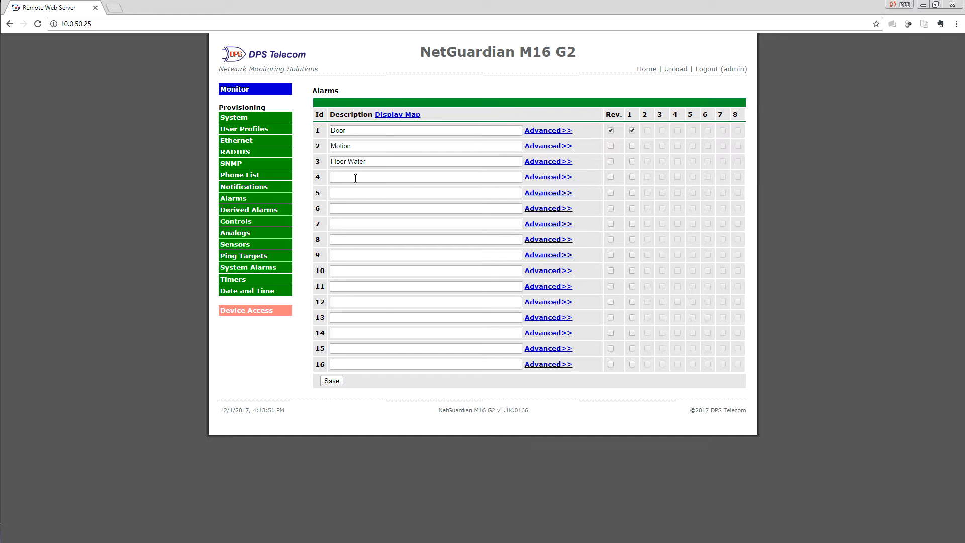
{"action": "left_click", "coordinate": [424, 177]}
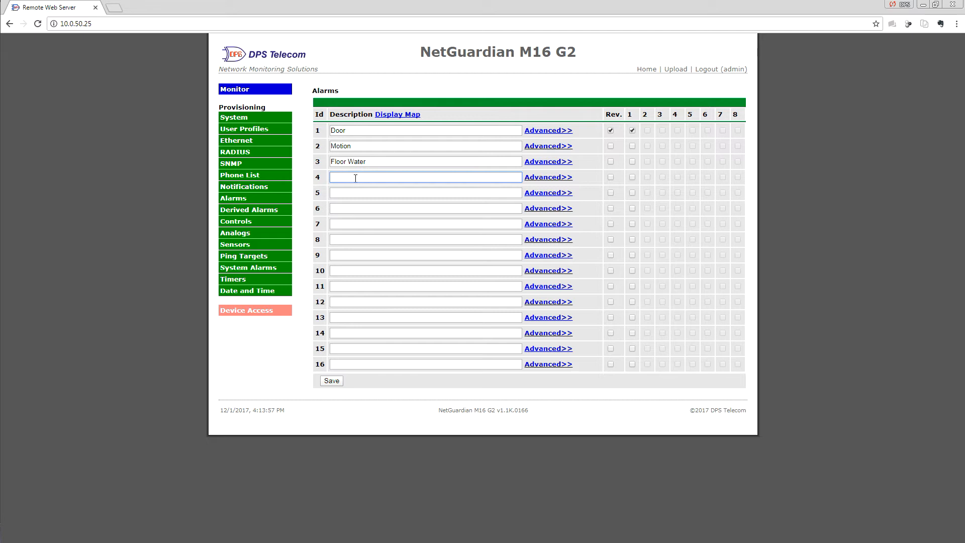
{"action": "type", "text": "Generator"}
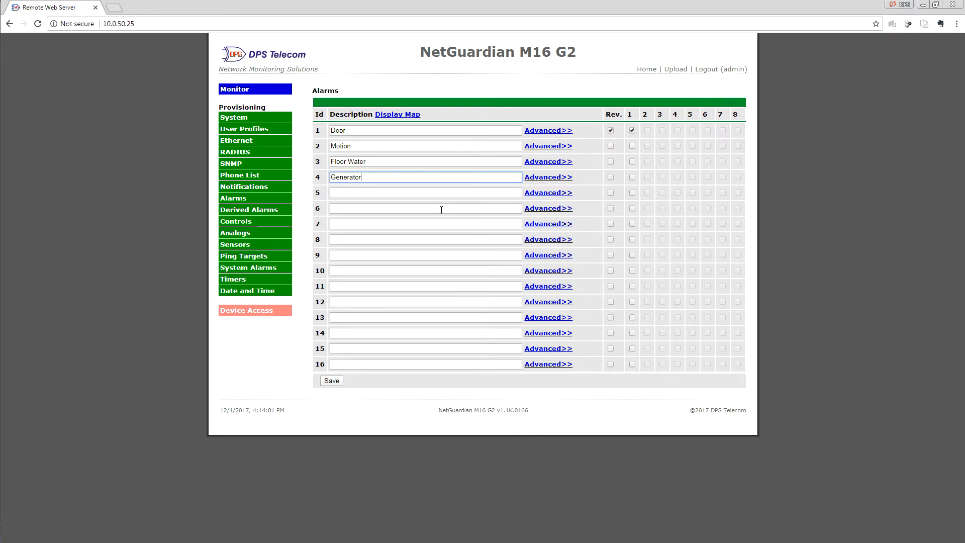
{"action": "left_click", "coordinate": [547, 177]}
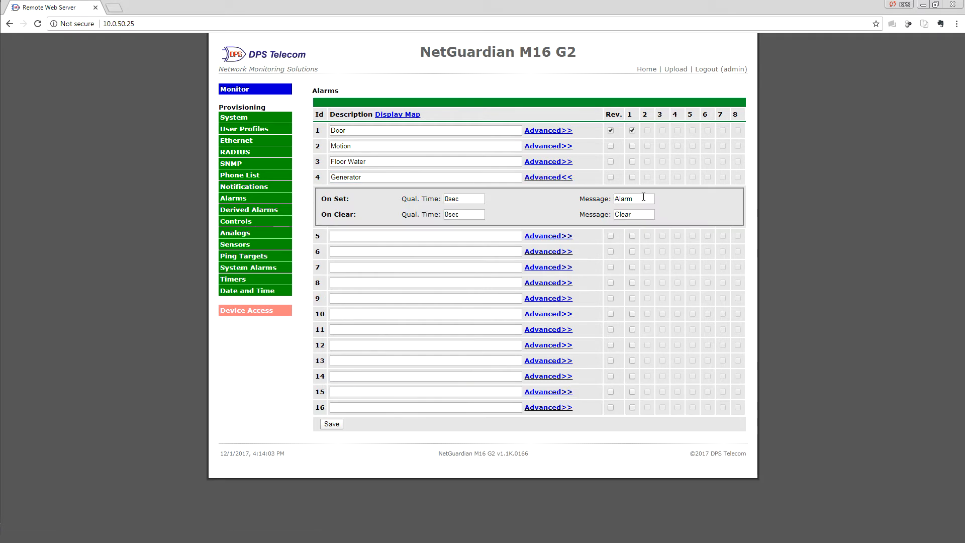
Step: Set alarm 4's On Set message to Run and On Clear to Stop, then save
{"action": "triple_click", "coordinate": [633, 198]}
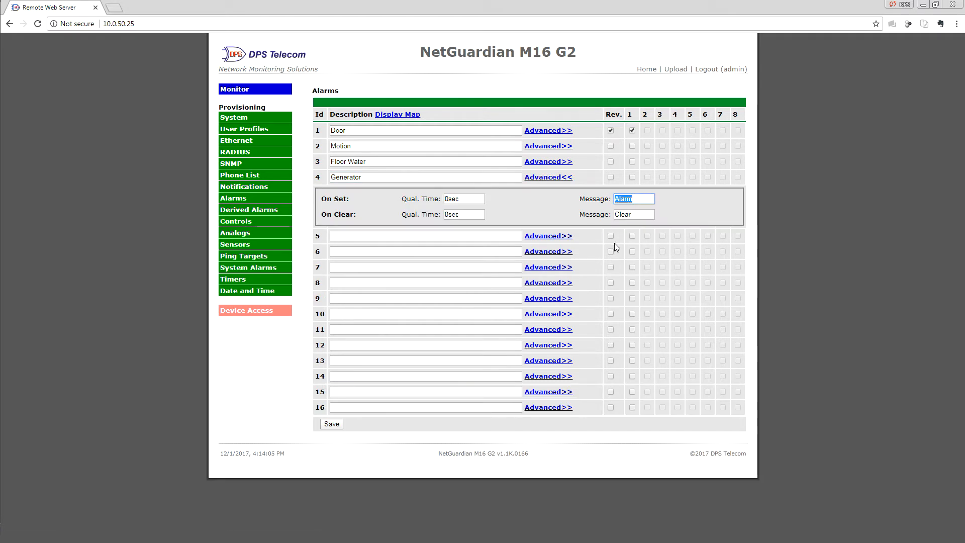
{"action": "type", "text": "R"}
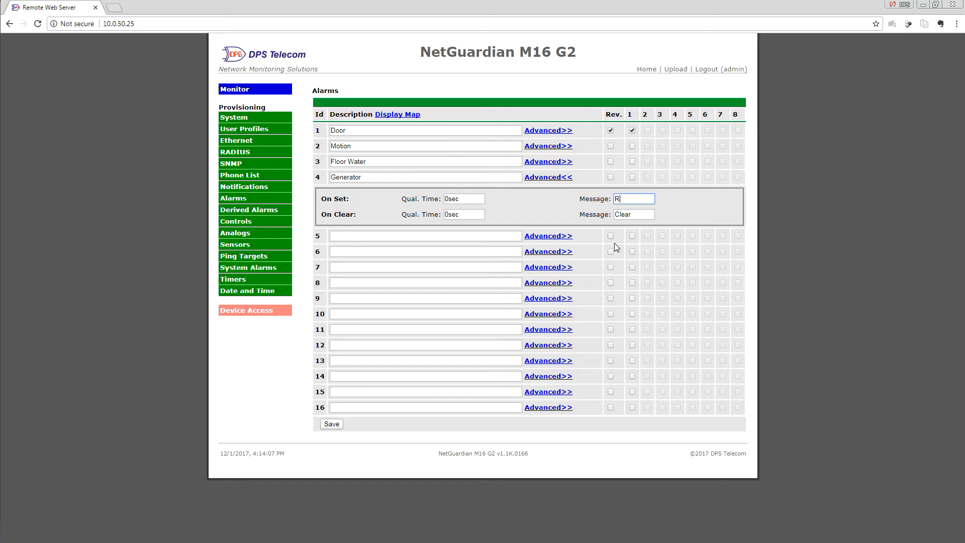
{"action": "type", "text": "un"}
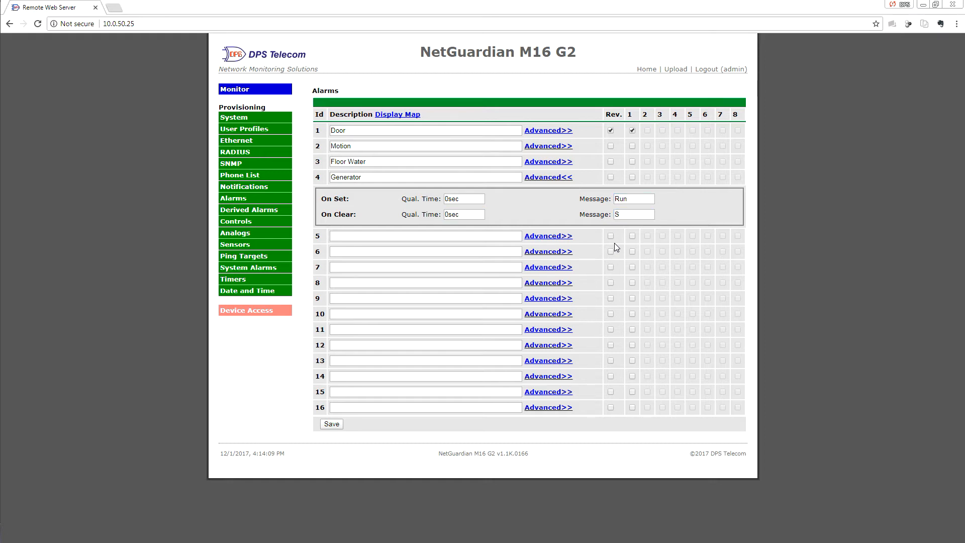
{"action": "type", "text": "Stop"}
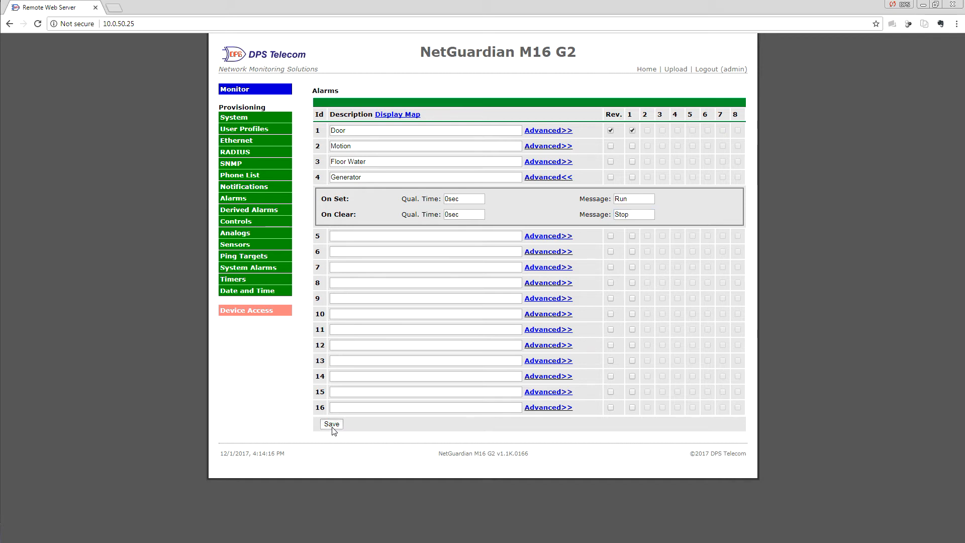
{"action": "left_click", "coordinate": [332, 424]}
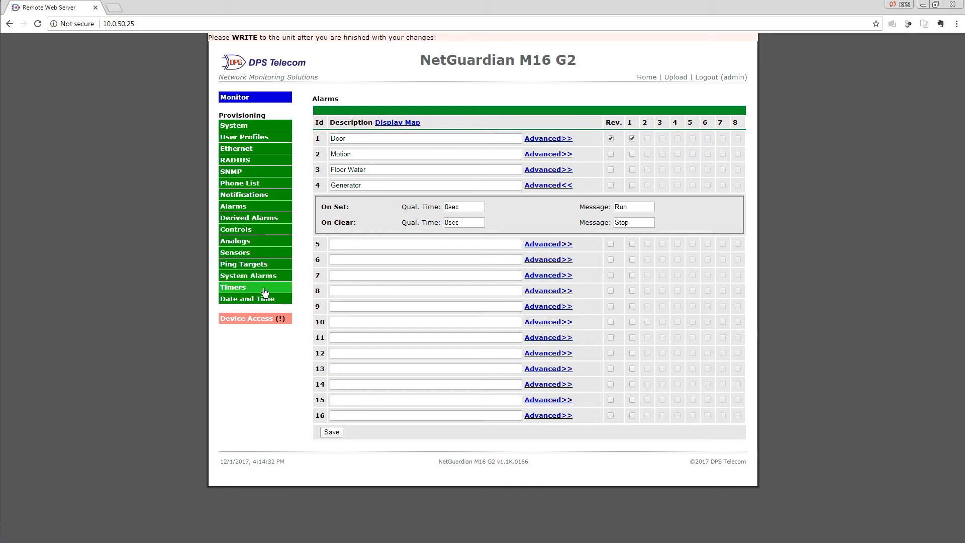
Step: Set the Timed Tick Variation to 'Tue, 10:00, 60min' on the Timers page and save
{"action": "left_click", "coordinate": [233, 286]}
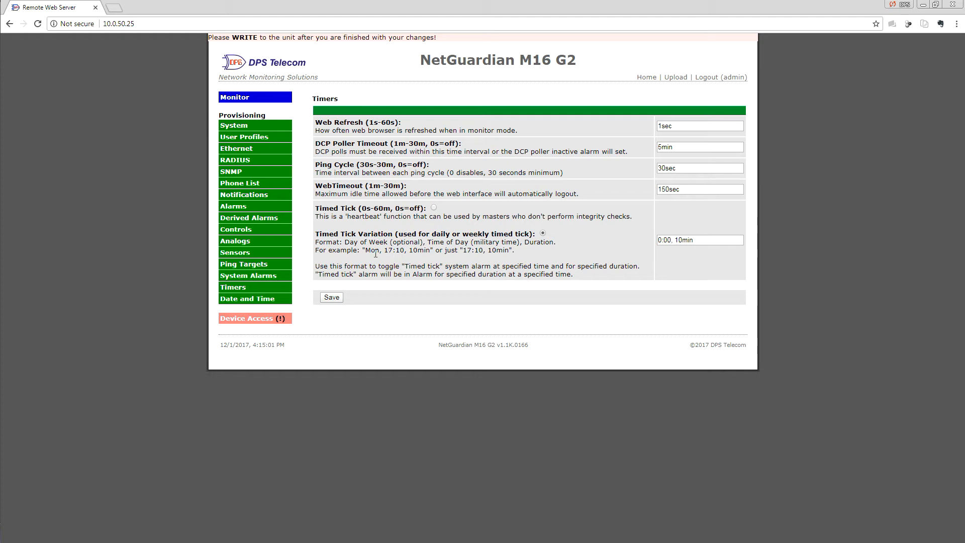
{"action": "left_click_drag", "start_coordinate": [363, 250], "coordinate": [432, 250]}
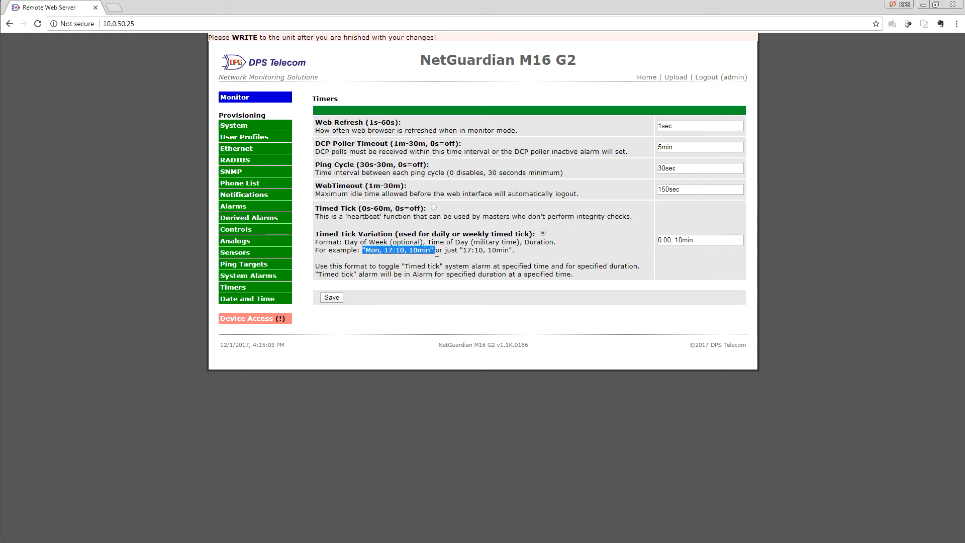
{"action": "mouse_move", "coordinate": [455, 267]}
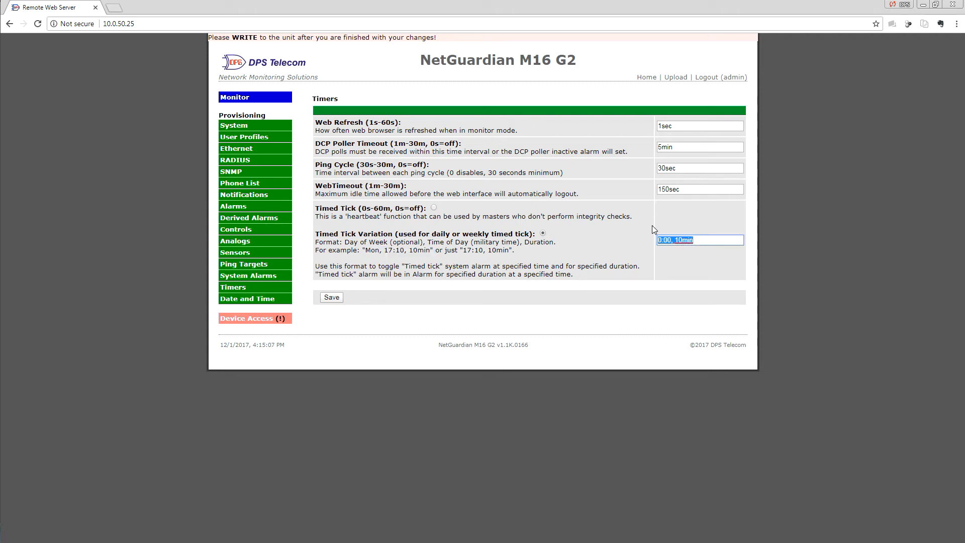
{"action": "type", "text": "Tue"}
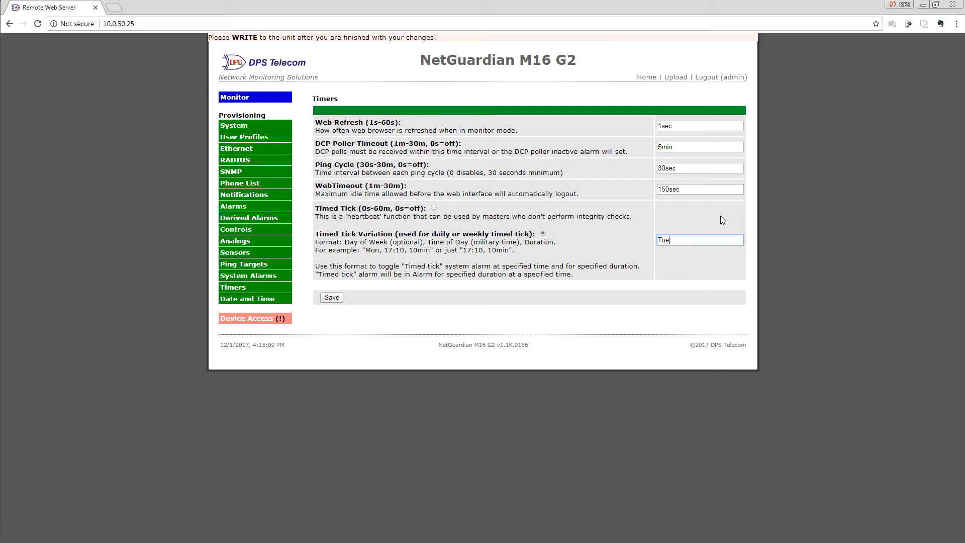
{"action": "type", "text": "."}
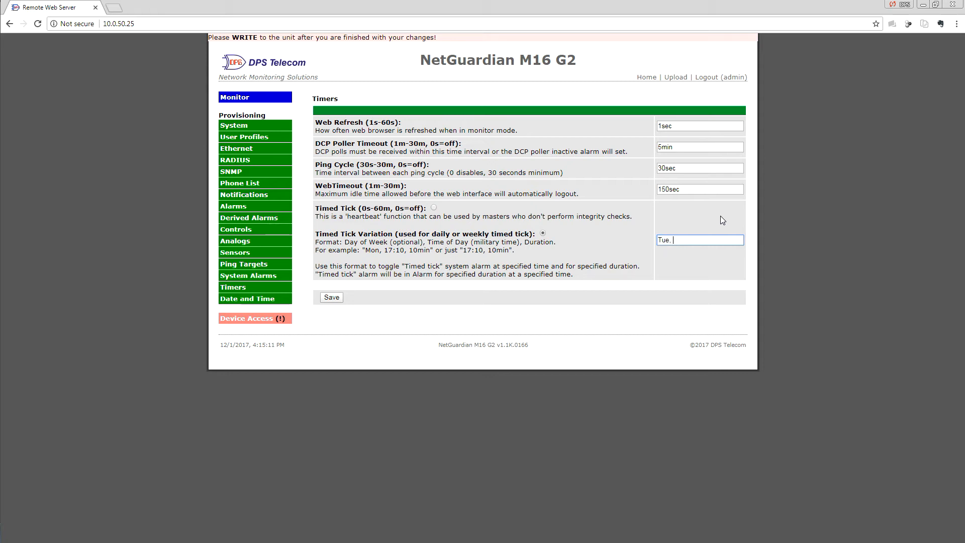
{"action": "type", "text": "10:00"}
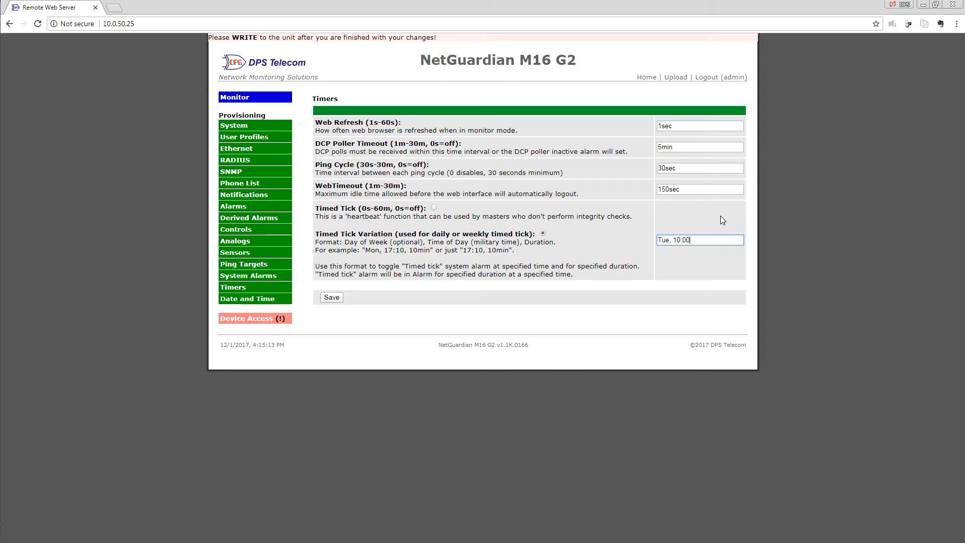
{"action": "type", "text": "."}
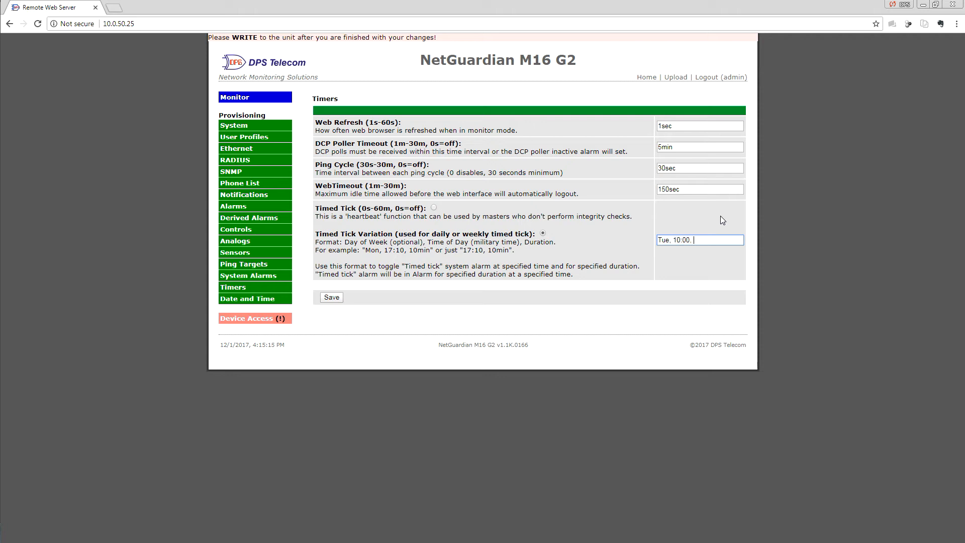
{"action": "type", "text": "60"}
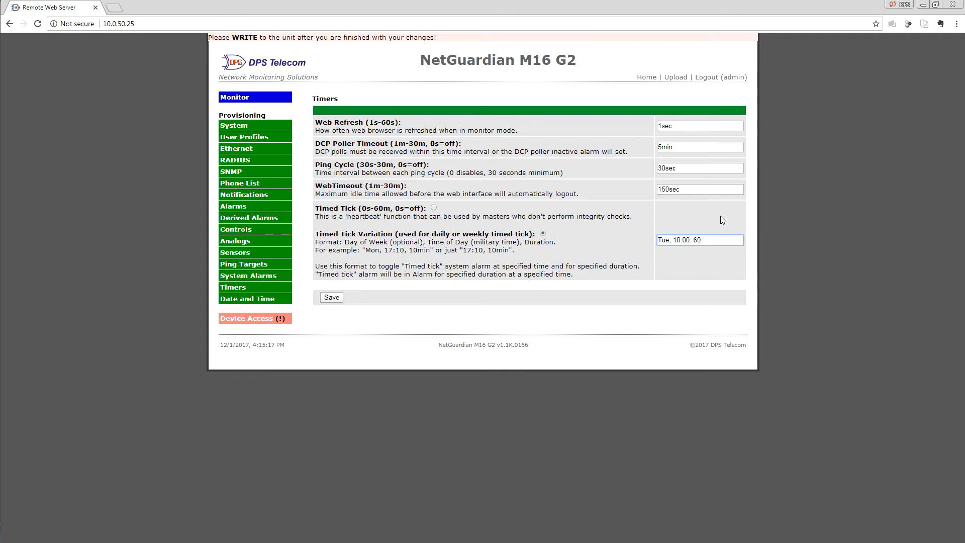
{"action": "type", "text": "min"}
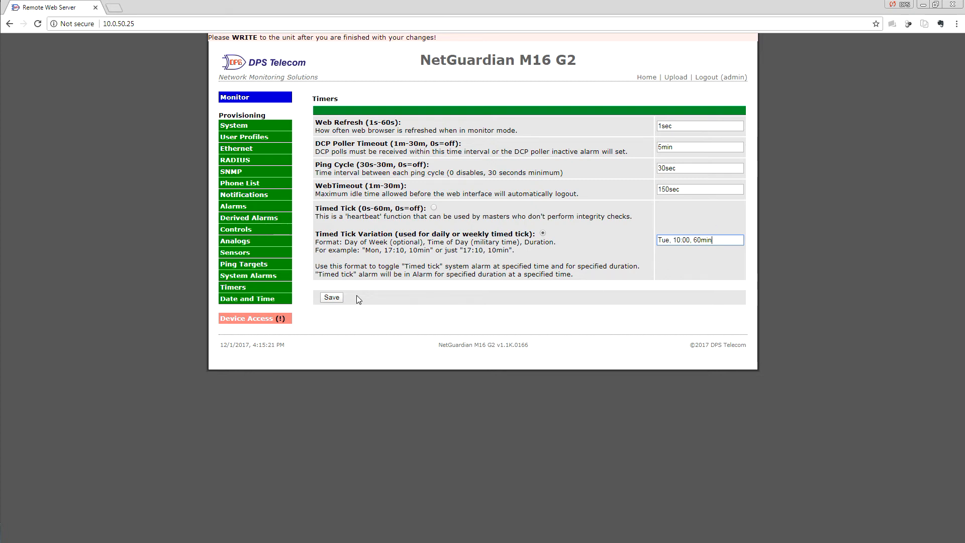
{"action": "left_click", "coordinate": [330, 297]}
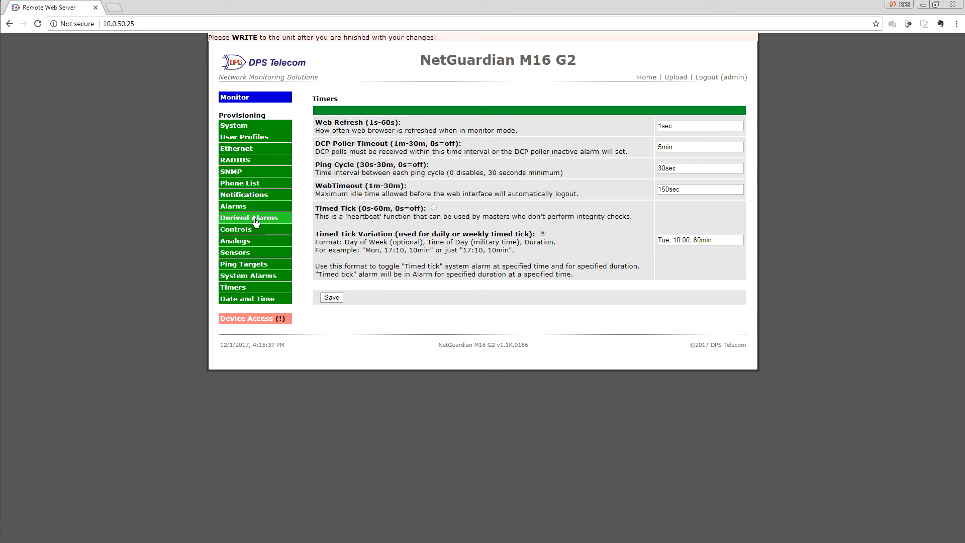
Step: Name derived alarm 2 'Abnormal Generator Run' on the Derived Alarms page
{"action": "left_click", "coordinate": [248, 217]}
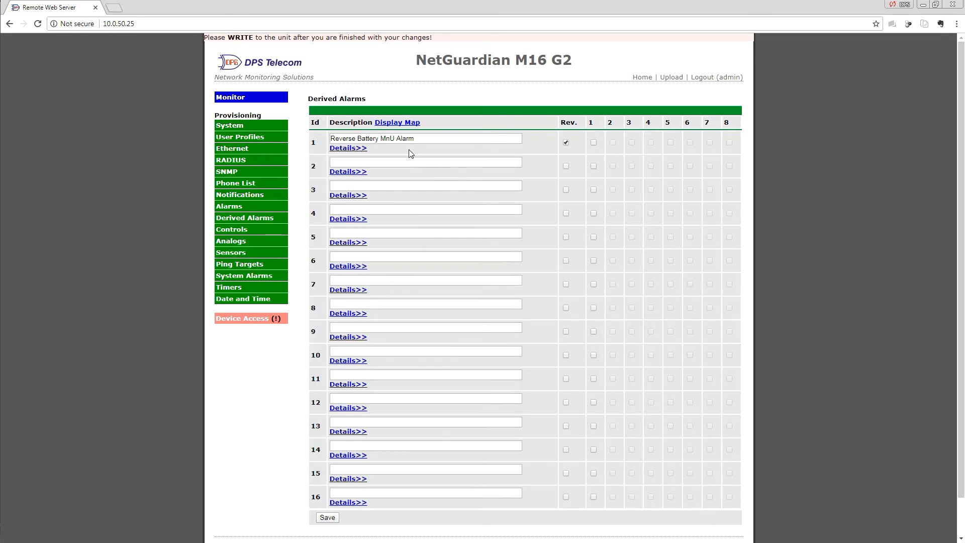
{"action": "left_click", "coordinate": [424, 161]}
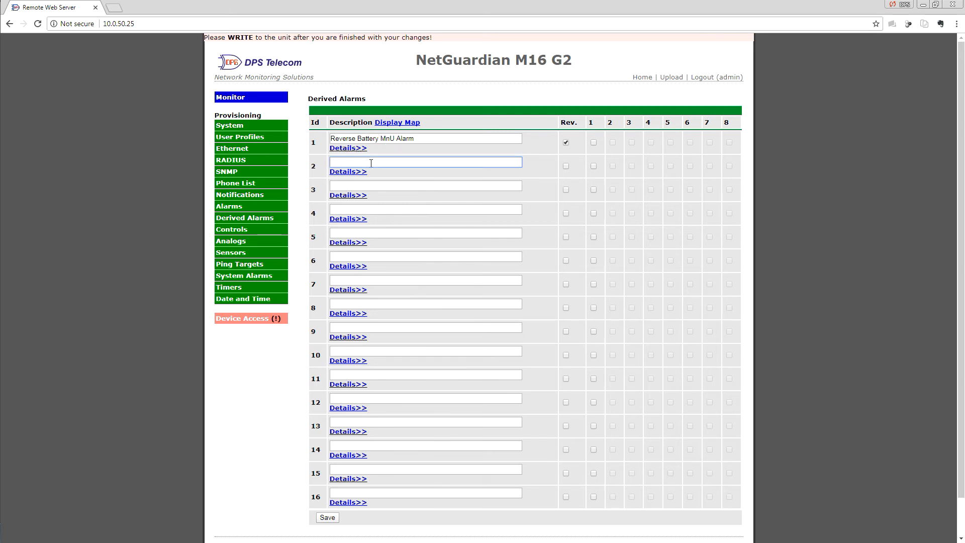
{"action": "type", "text": "a"}
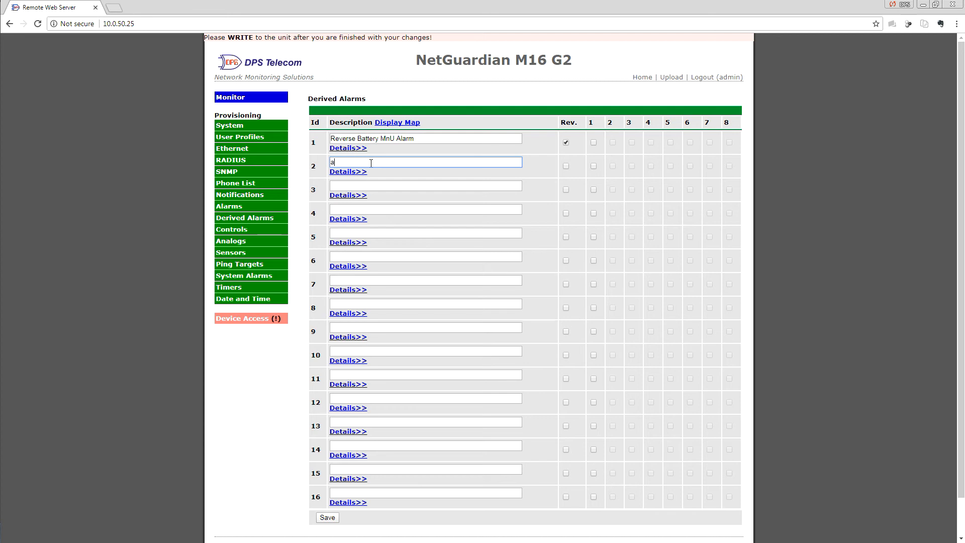
{"action": "type", "text": "bnormal"}
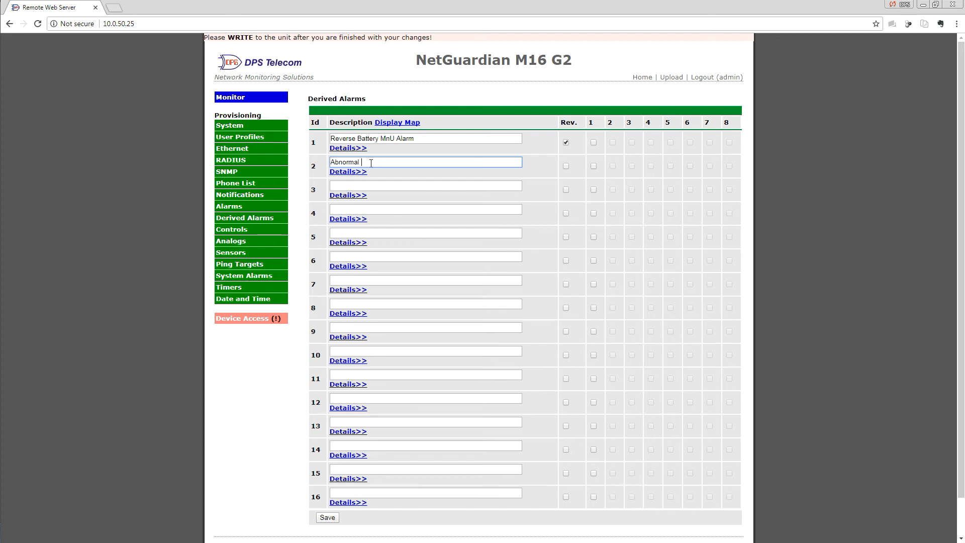
{"action": "type", "text": "Generator Run"}
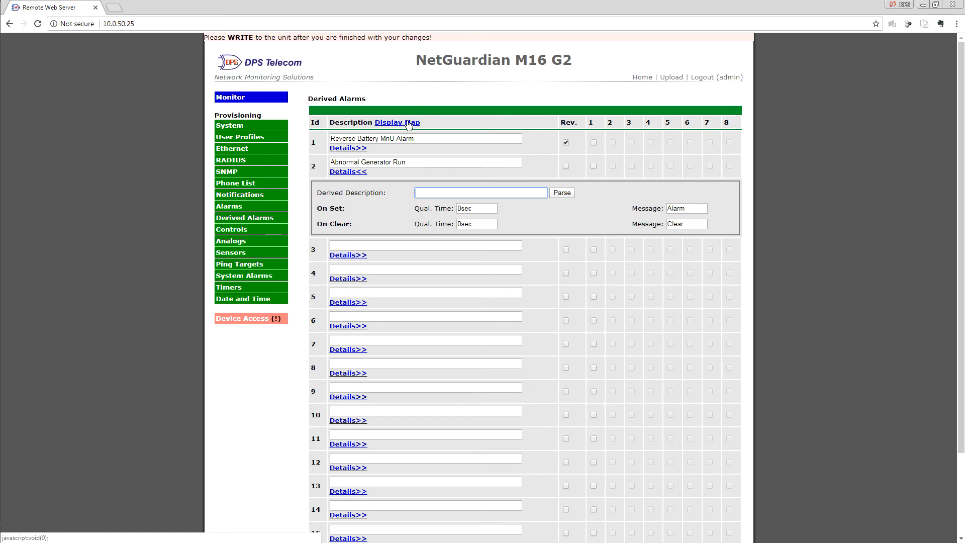
{"action": "left_click", "coordinate": [396, 122]}
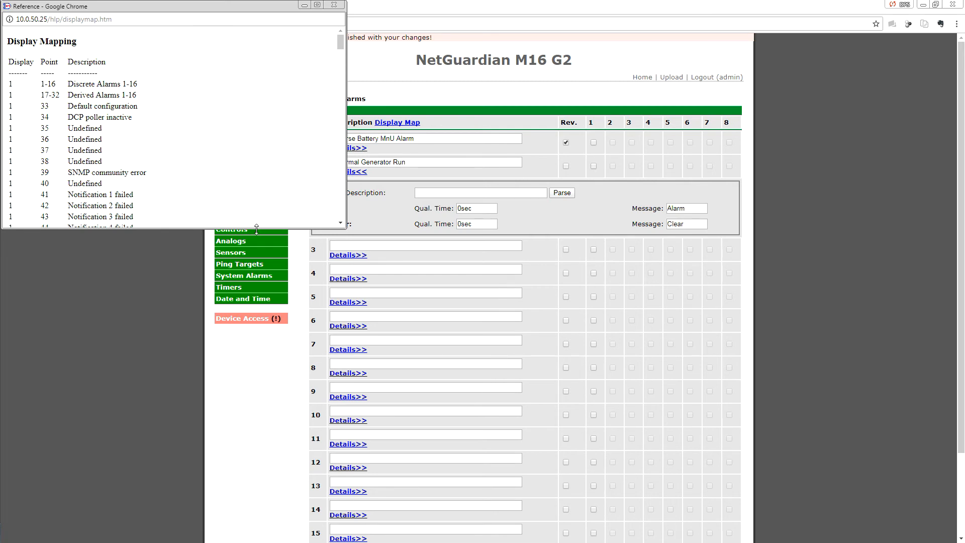
{"action": "scroll", "scroll_direction": "down", "scroll_amount": 3}
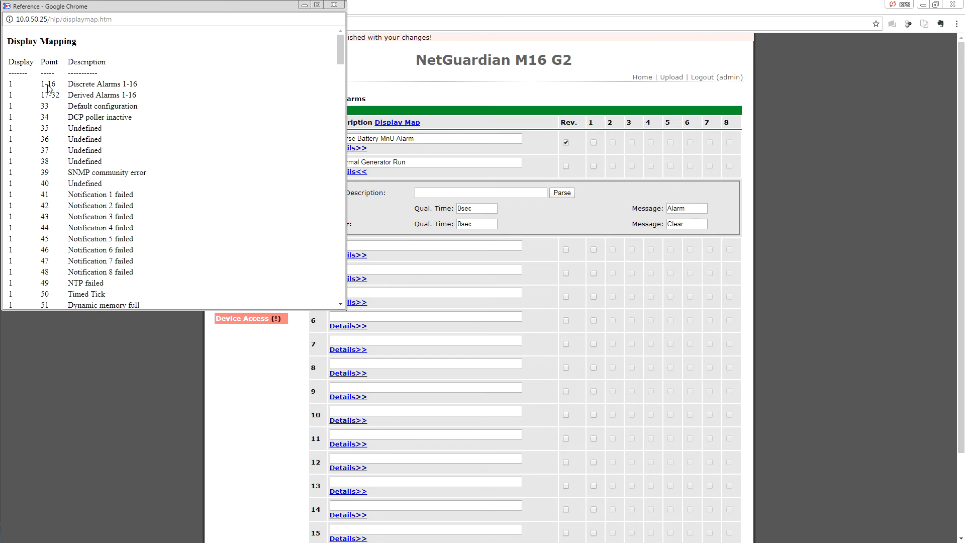
{"action": "double_click", "coordinate": [102, 83]}
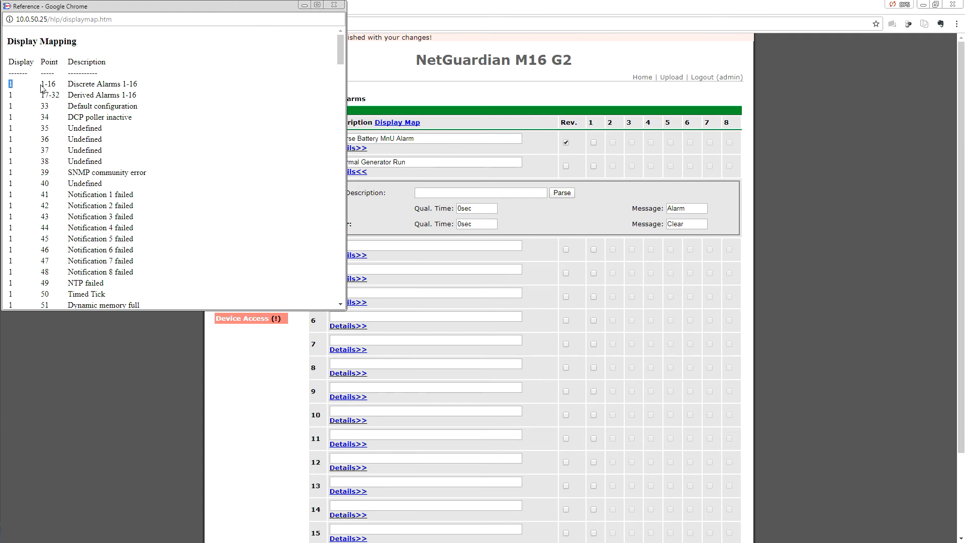
{"action": "double_click", "coordinate": [47, 83]}
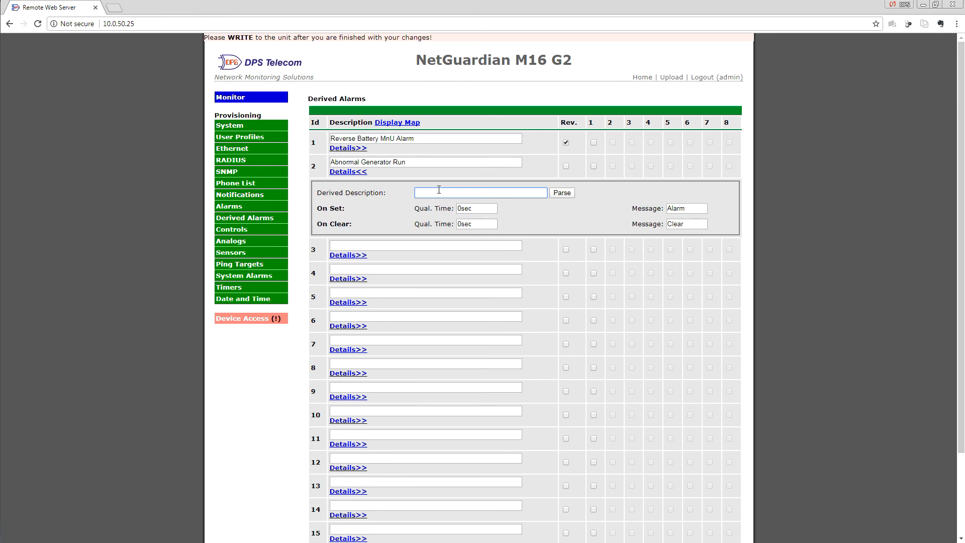
Step: Enter the derived formula '_NO D1.50 _AN D1.4' for Abnormal Generator Run
{"action": "type", "text": "_NO D1"}
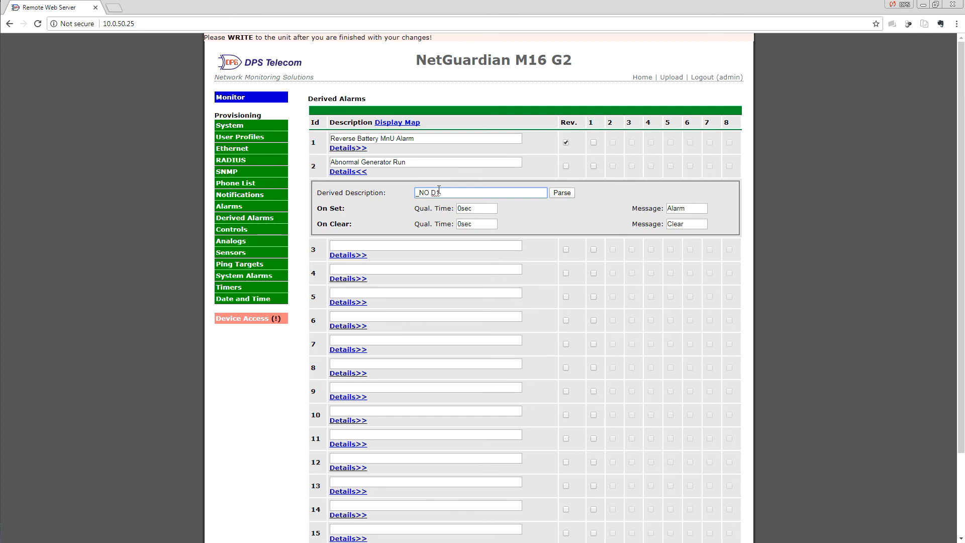
{"action": "type", "text": "50"}
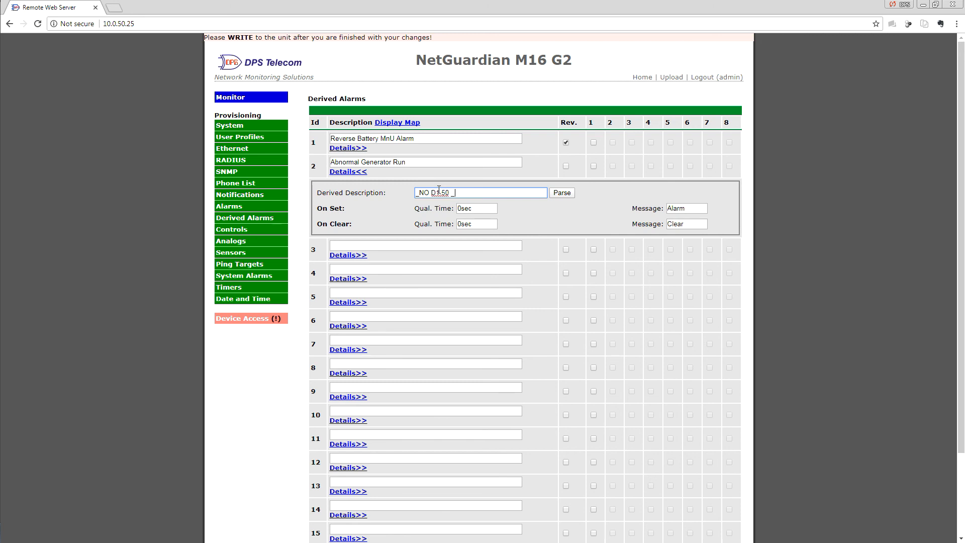
{"action": "type", "text": "_AN D1"}
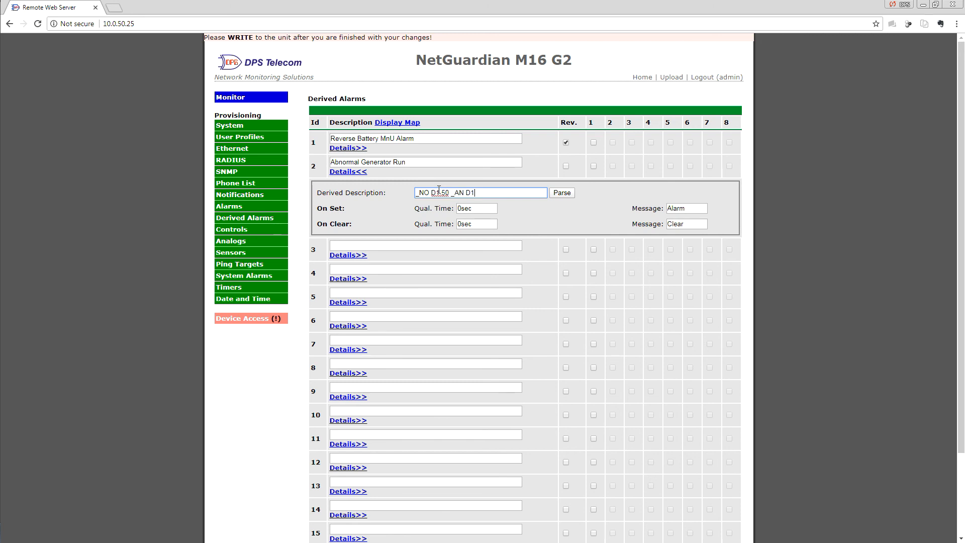
{"action": "type", "text": "4"}
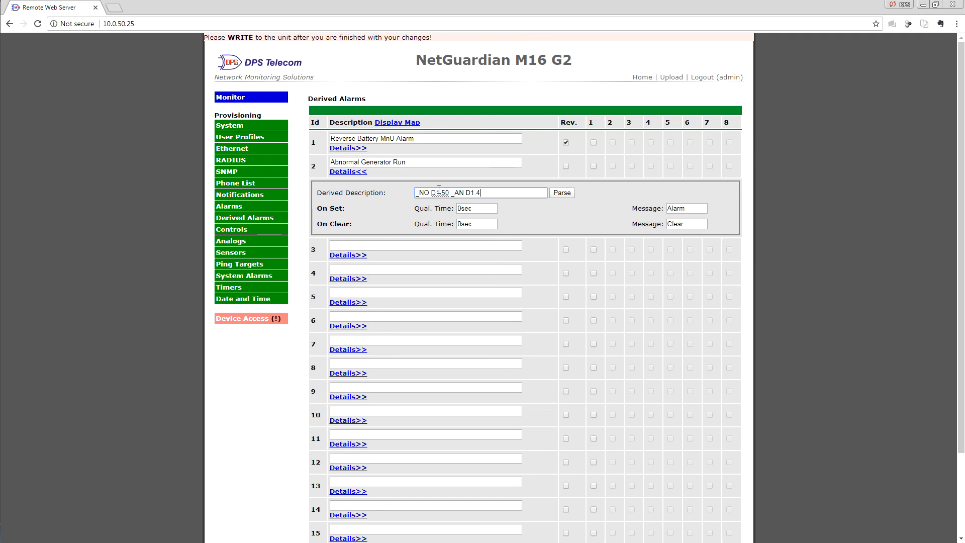